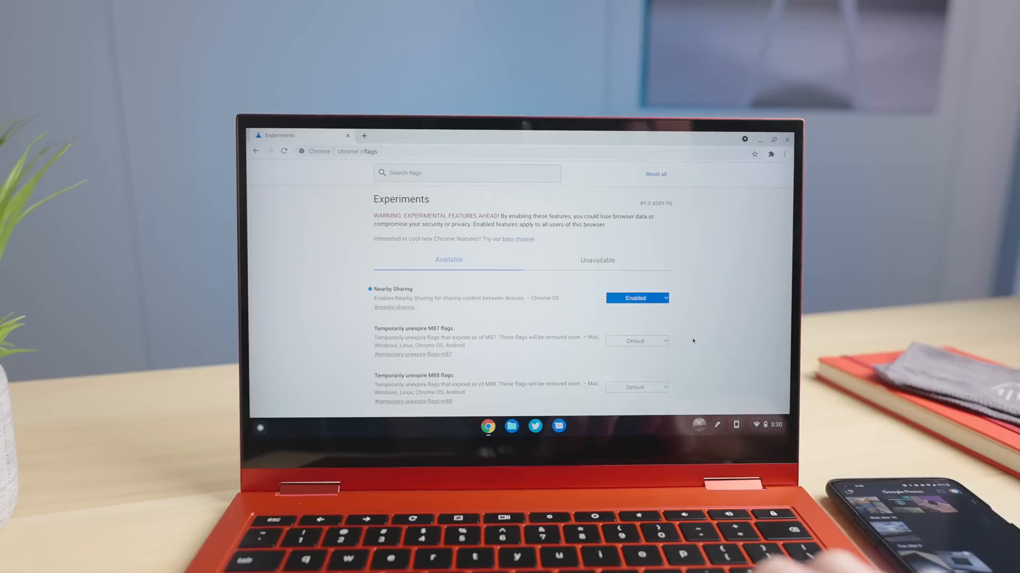
Set 'Temporarily unexpire M87 flags' to Enabled and restart to apply the flag changes.
click(636, 341)
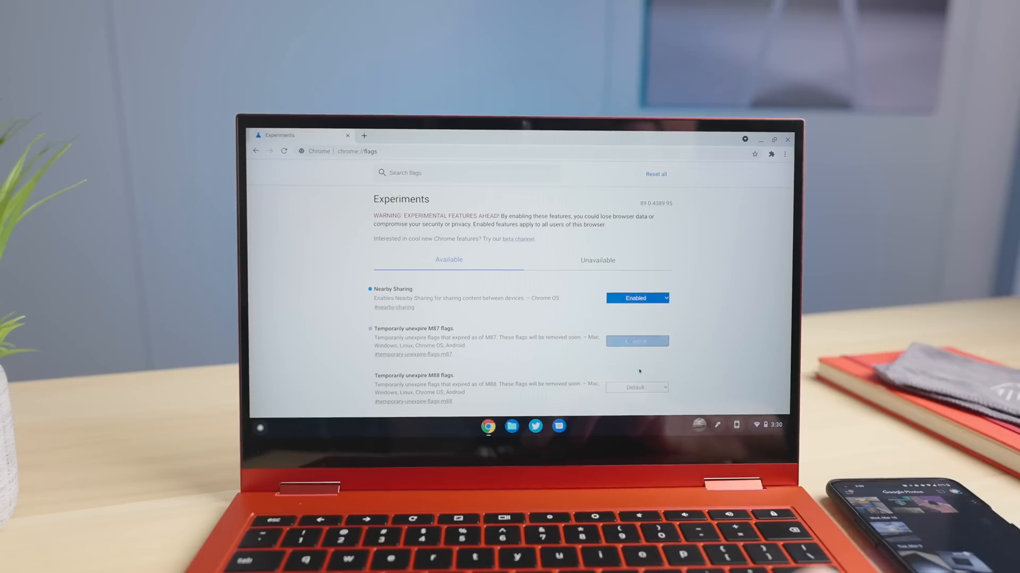
click(636, 341)
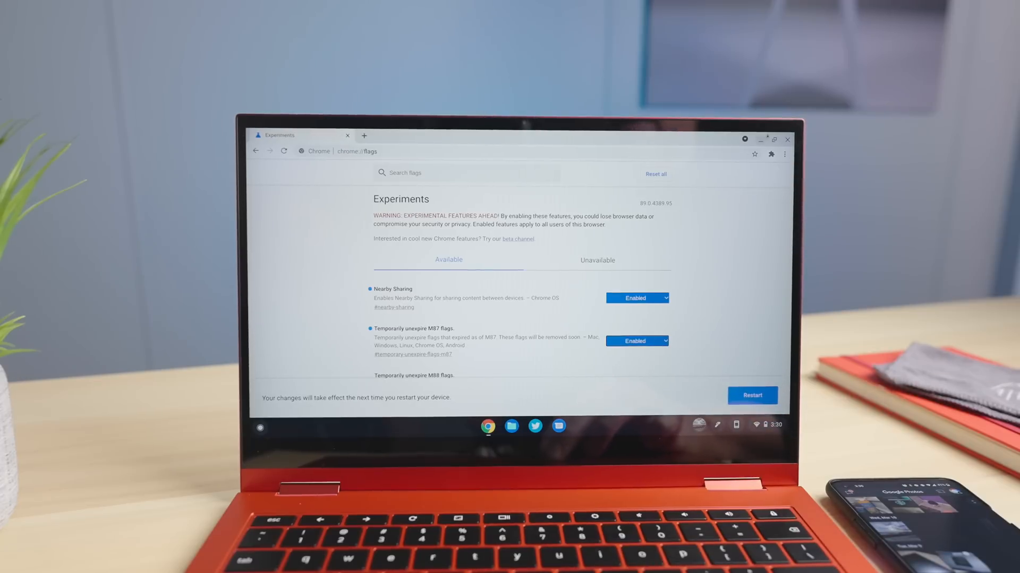
click(752, 395)
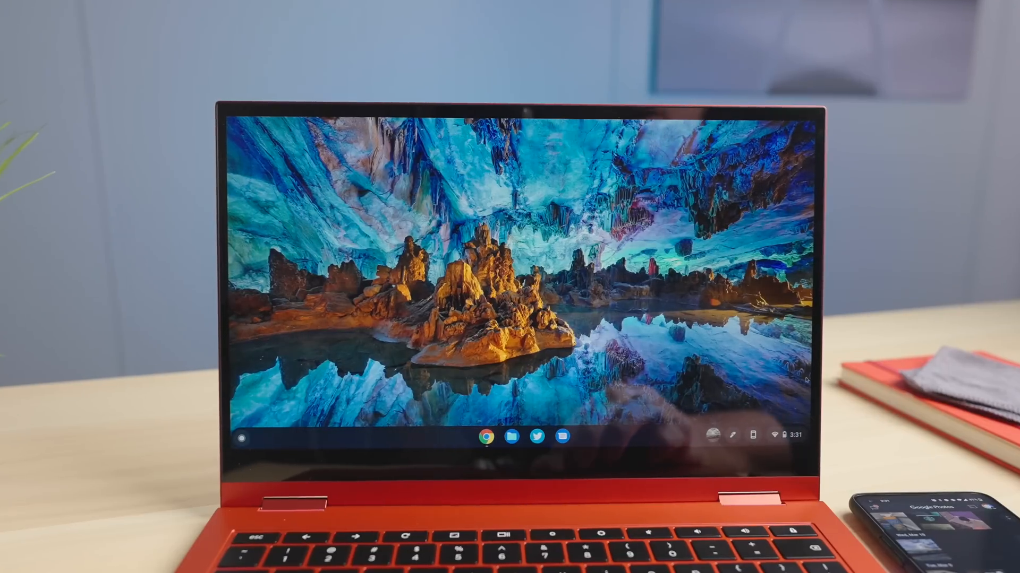
Switch Nearby Share on under Connected devices and cancel the visibility countdown popup.
click(787, 434)
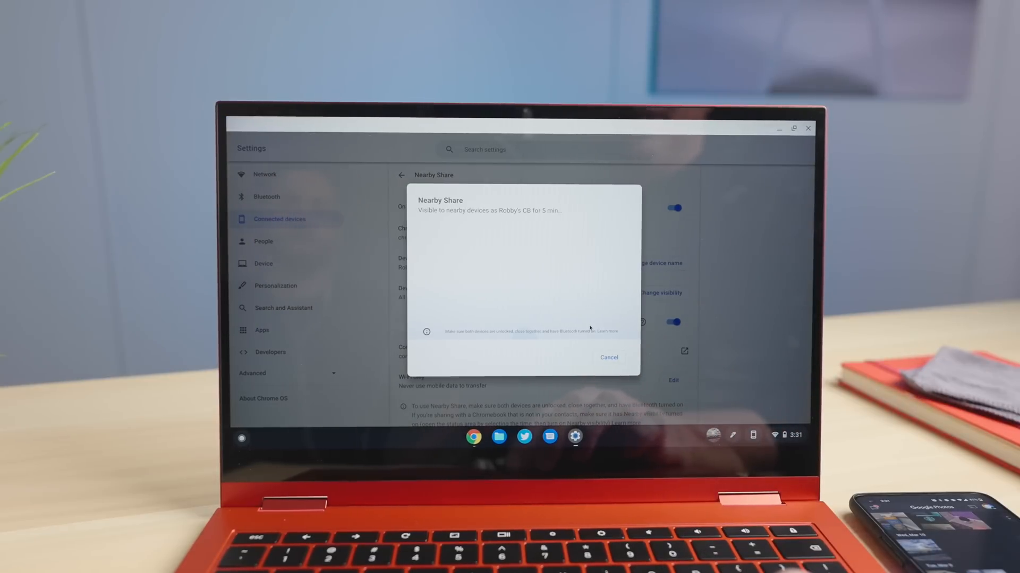
click(608, 357)
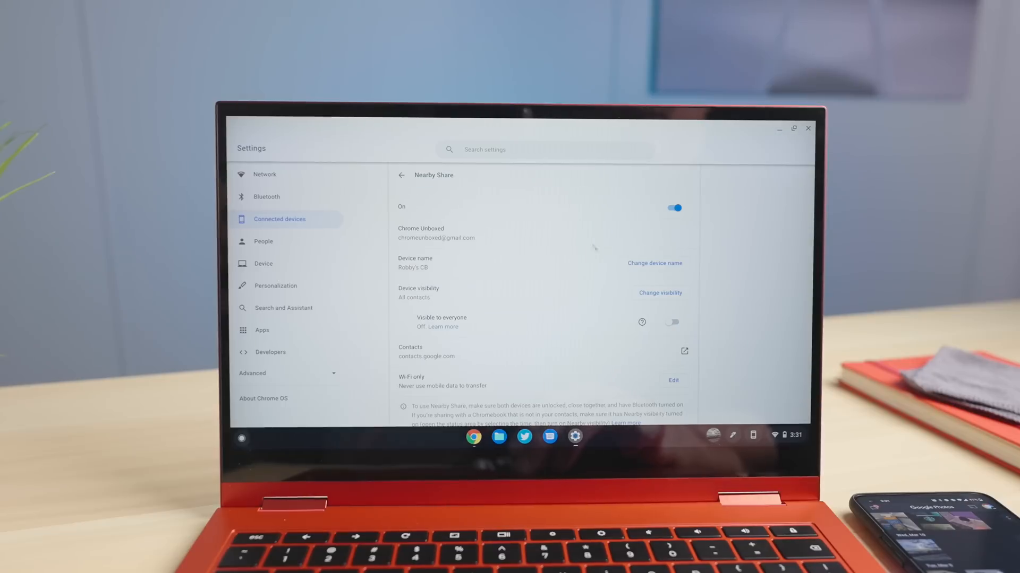
mouse_move(488, 242)
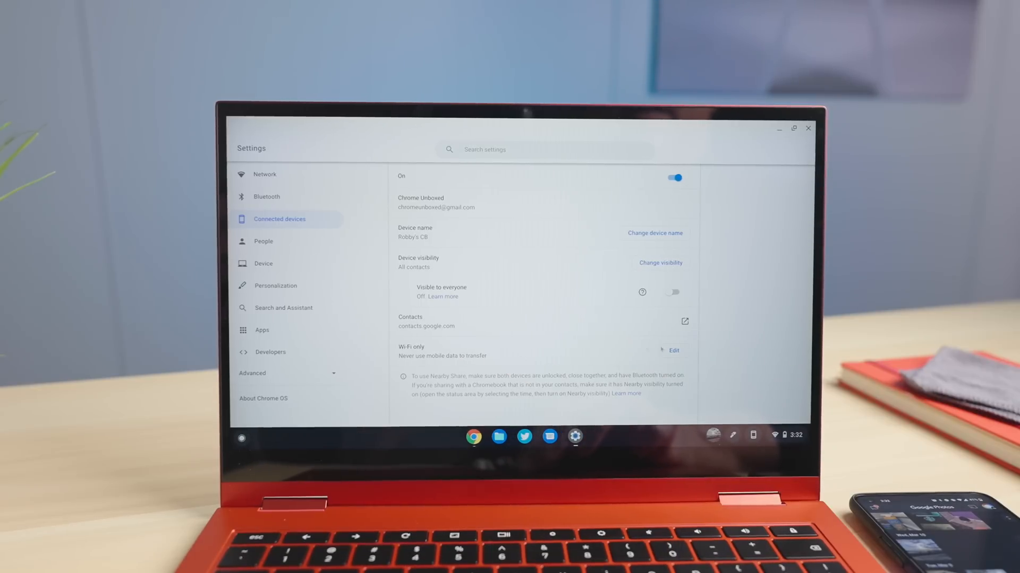
click(674, 351)
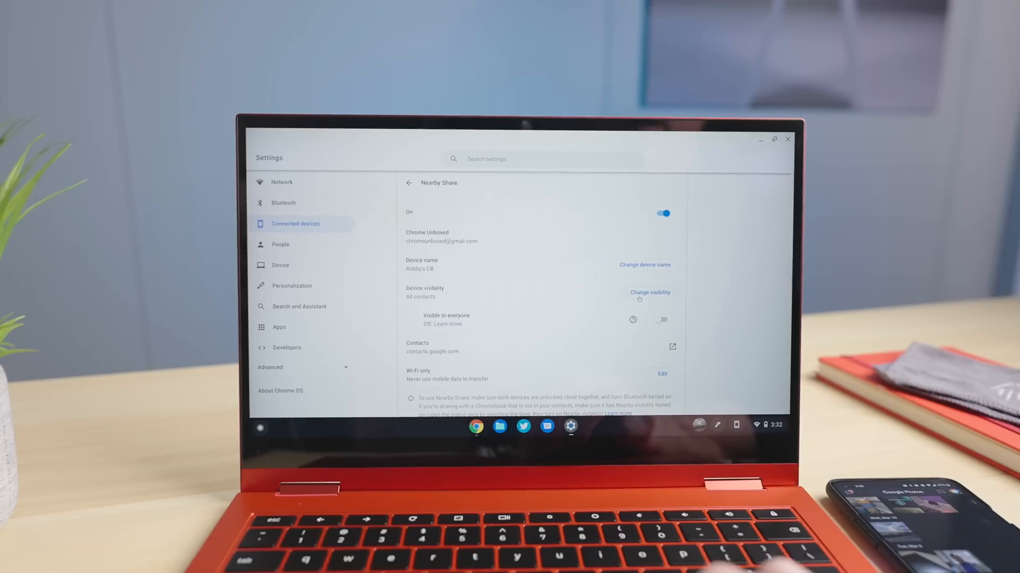
click(649, 292)
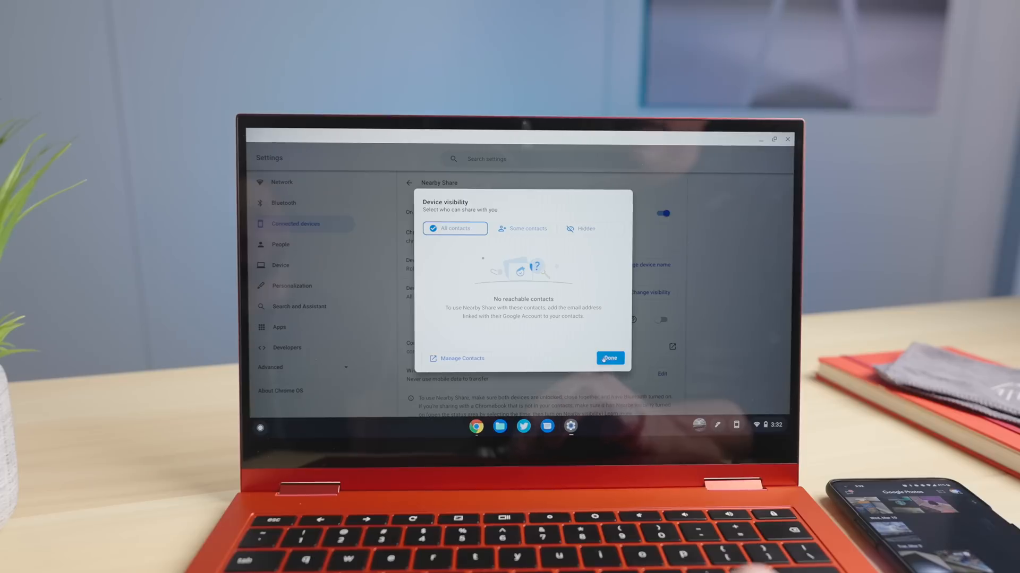
click(608, 359)
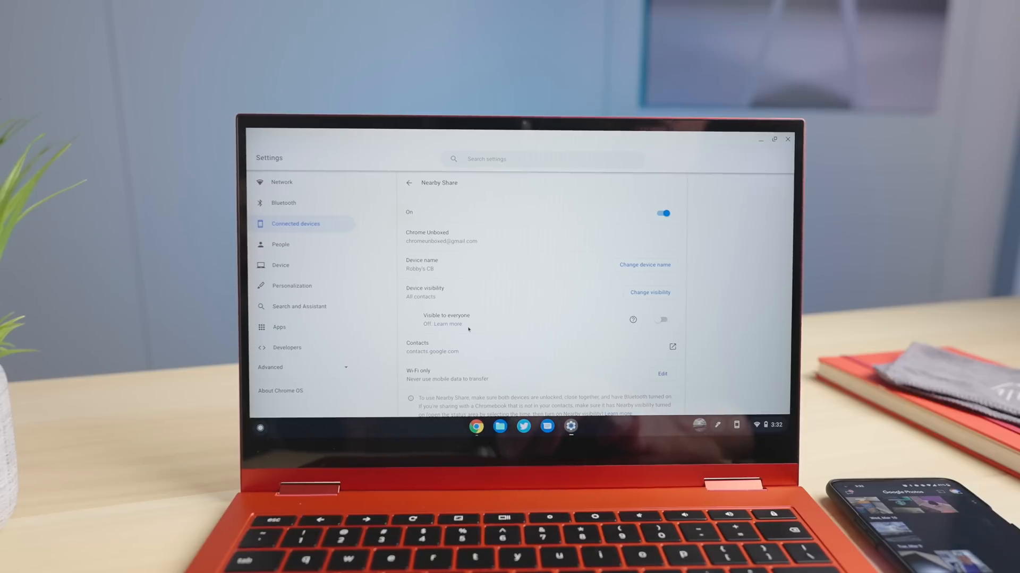
click(661, 319)
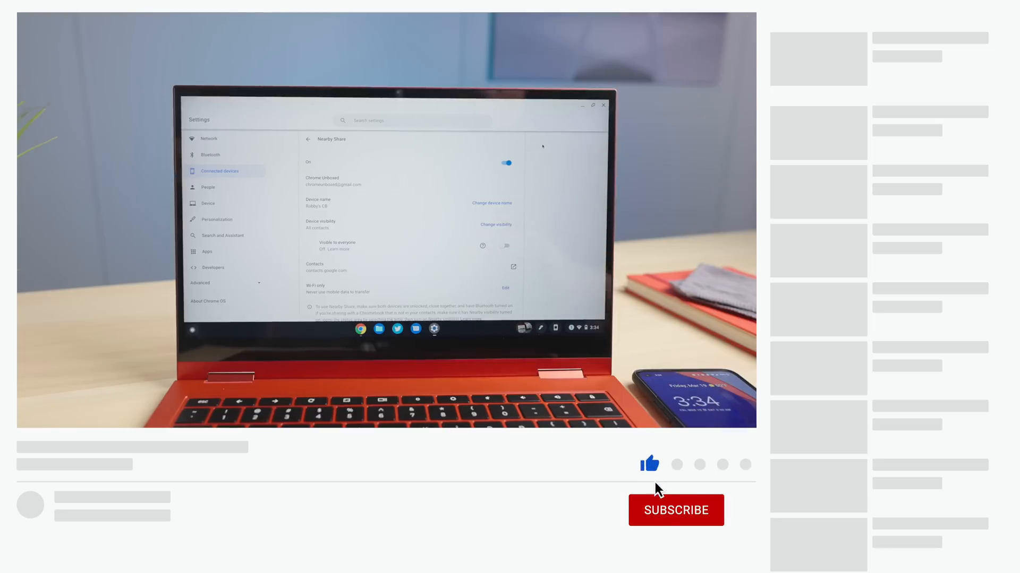
click(676, 510)
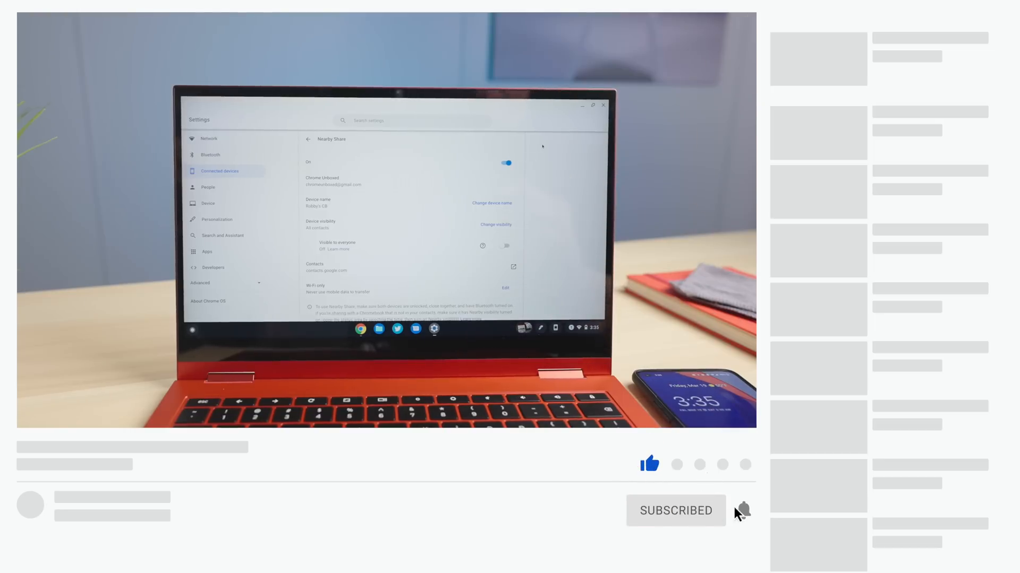